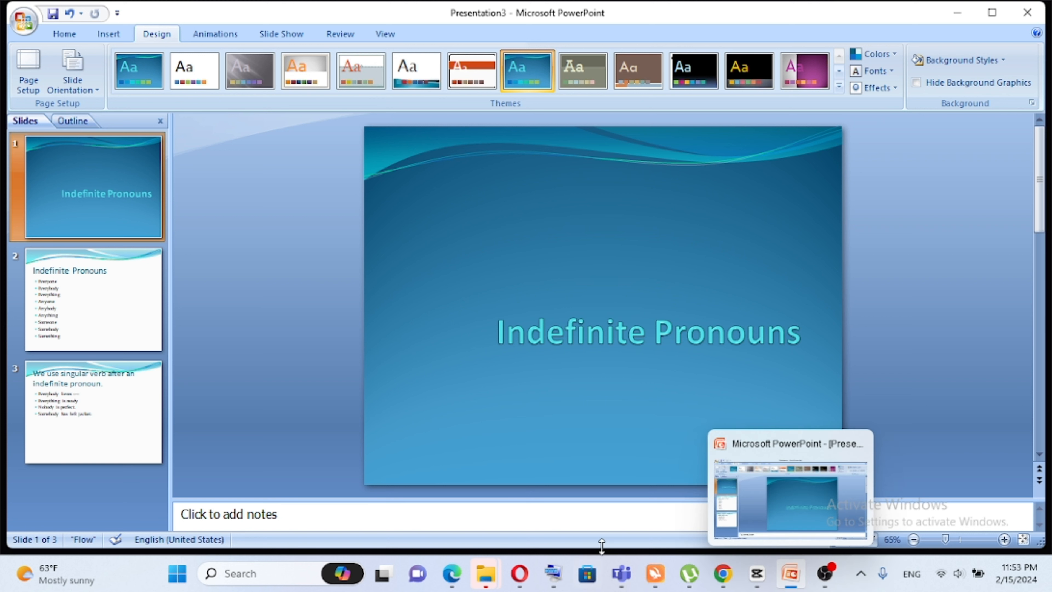
- Review slide 2 (pronoun list) and slide 3 (singular verb examples) in the Slides pane
{"action": "left_click", "coordinate": [93, 300]}
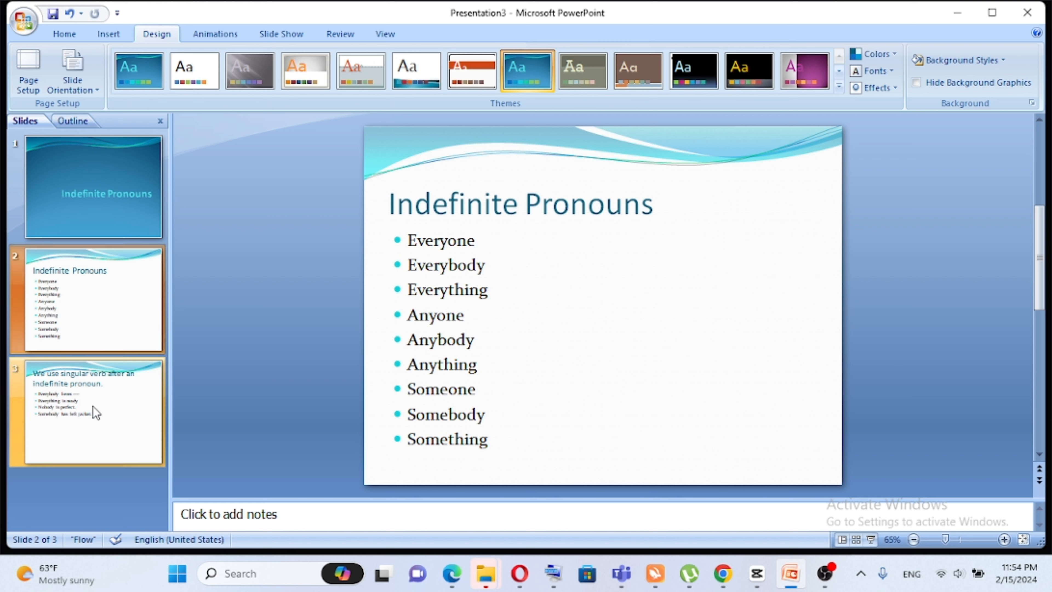
{"action": "left_click", "coordinate": [92, 412]}
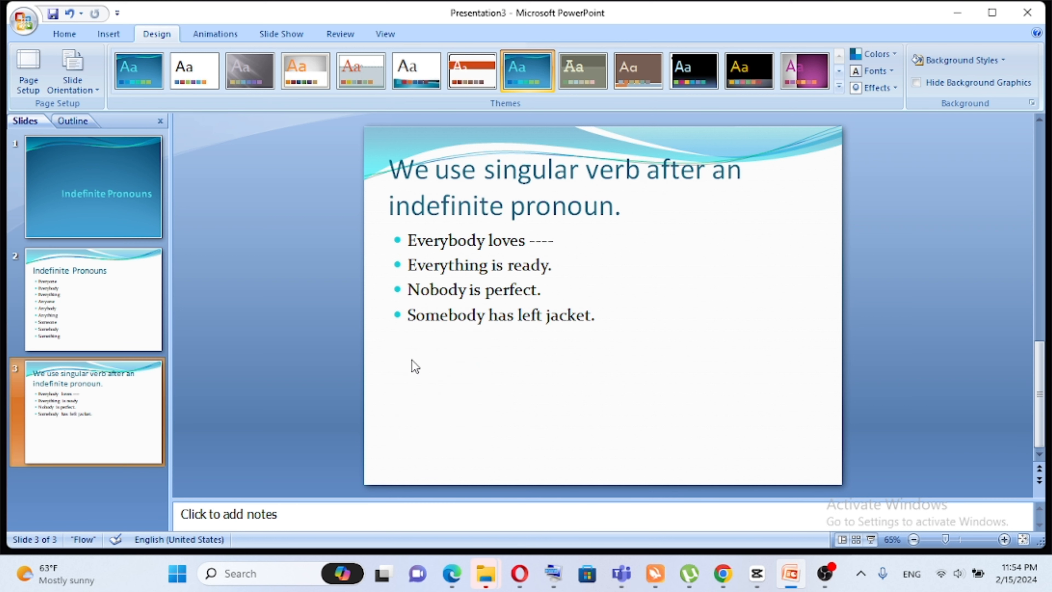